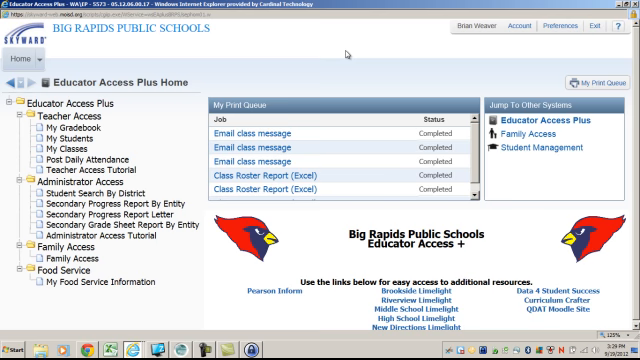
pyautogui.moveTo(128, 121)
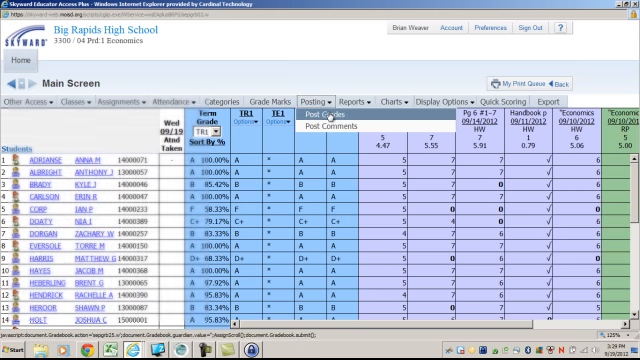
# Open Post Grades for the Economics gradebook's T1 athletic eligibility grades.
pyautogui.click(329, 101)
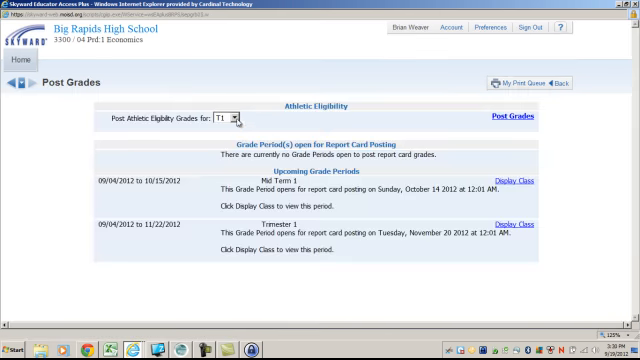
pyautogui.click(510, 116)
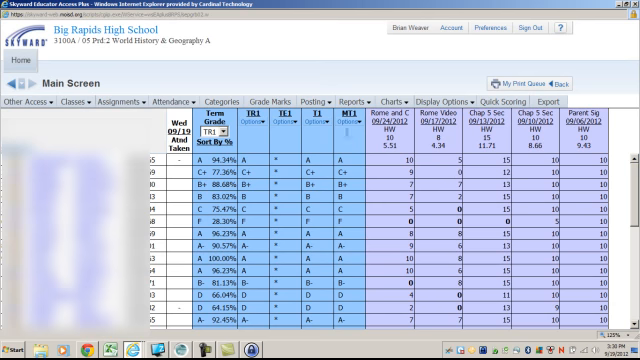
# Show the Post Grades and Post Comments options for Period 2 World History.
pyautogui.click(343, 99)
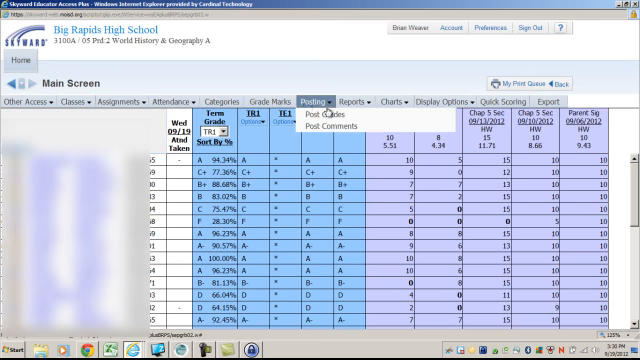